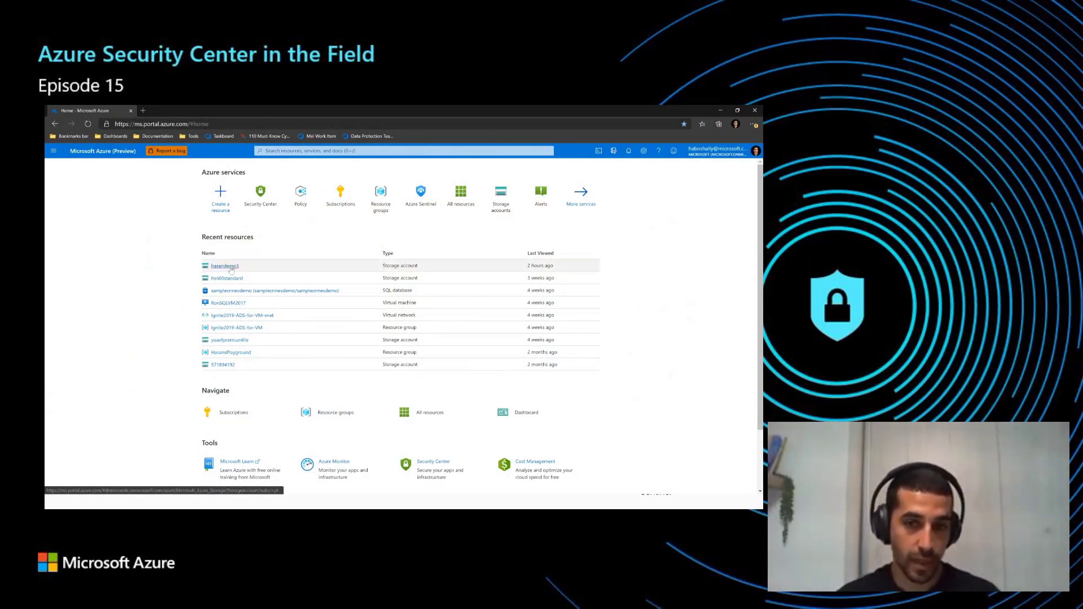
{"action": "mouse_move", "coordinate": [223, 265]}
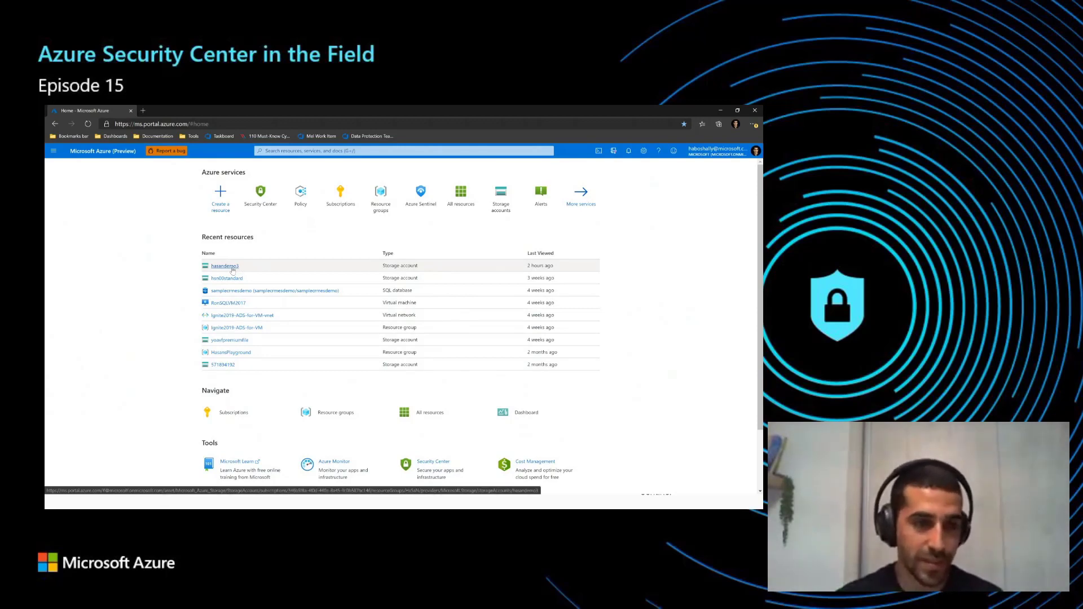
Step: Show the hasandemo3 storage account's Security page with one recommendation and seven simulated alerts
{"action": "left_click", "coordinate": [223, 265]}
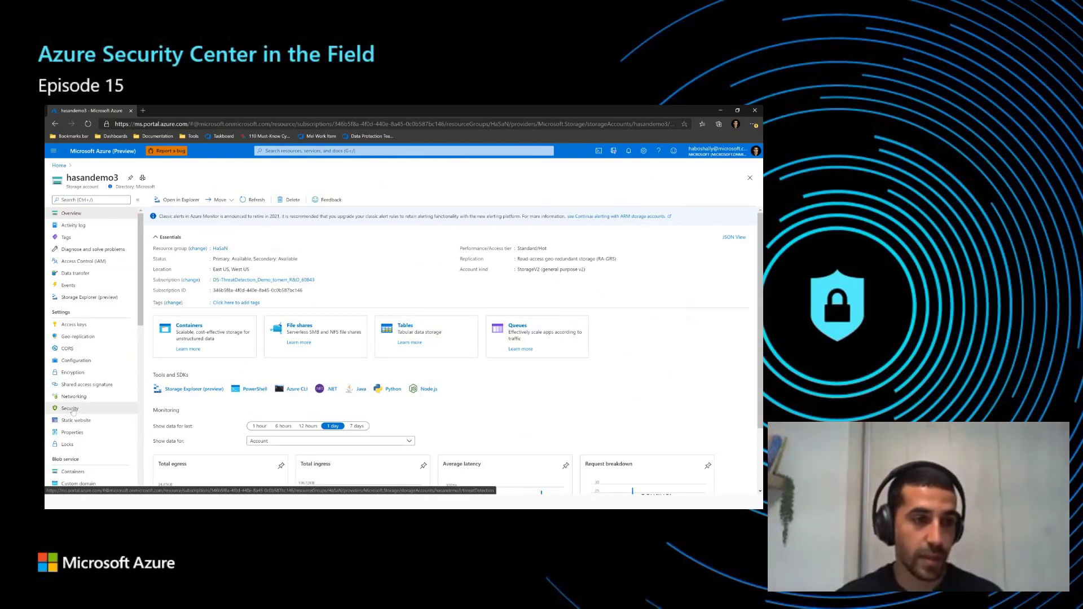
{"action": "left_click", "coordinate": [69, 407]}
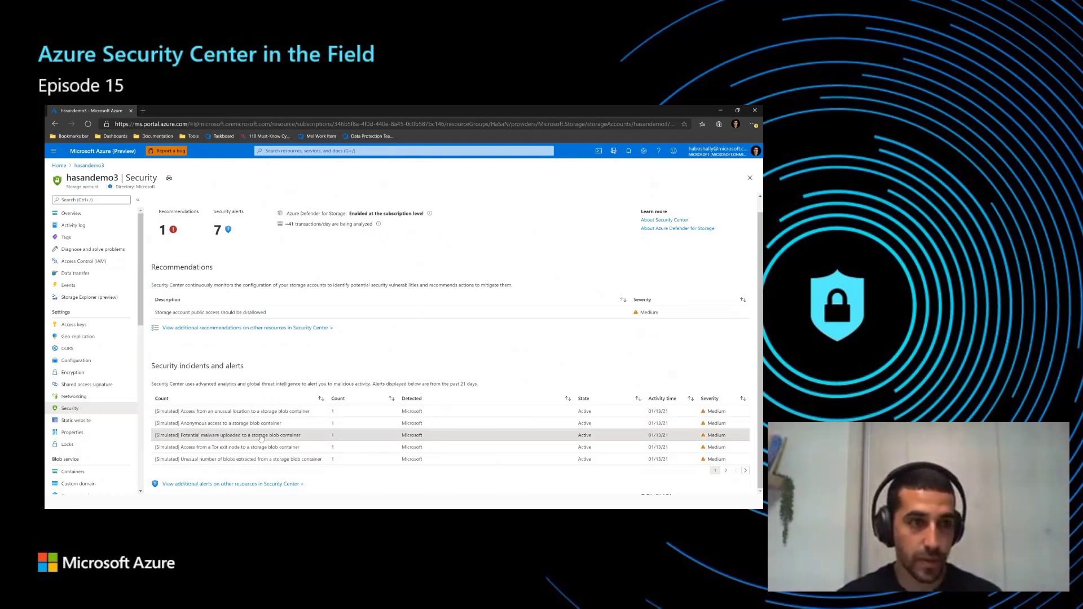
{"action": "left_click", "coordinate": [230, 435]}
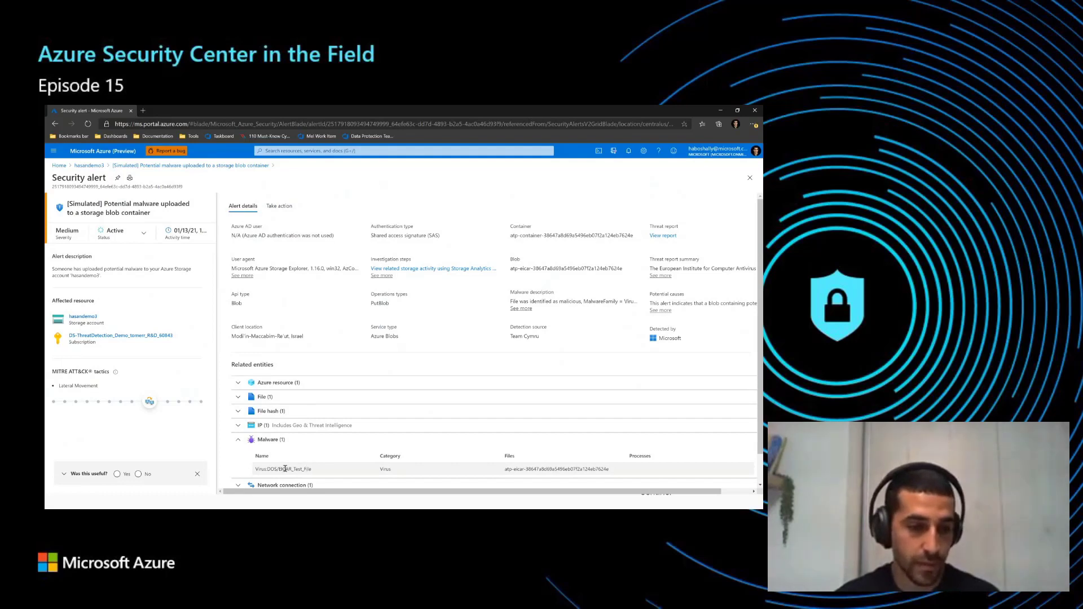
{"action": "left_click", "coordinate": [238, 439]}
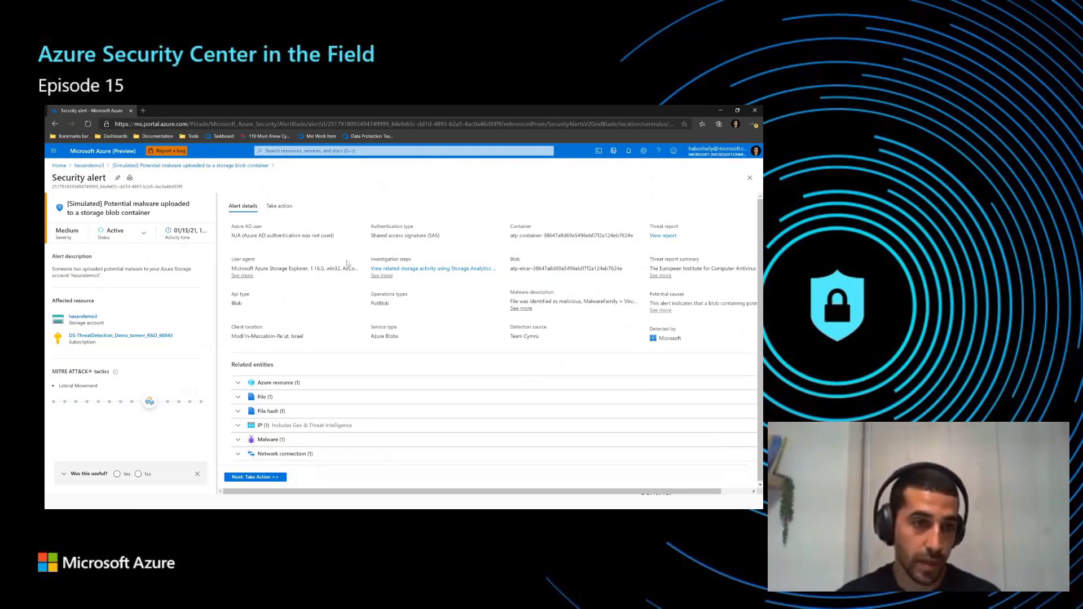
{"action": "mouse_move", "coordinate": [279, 205]}
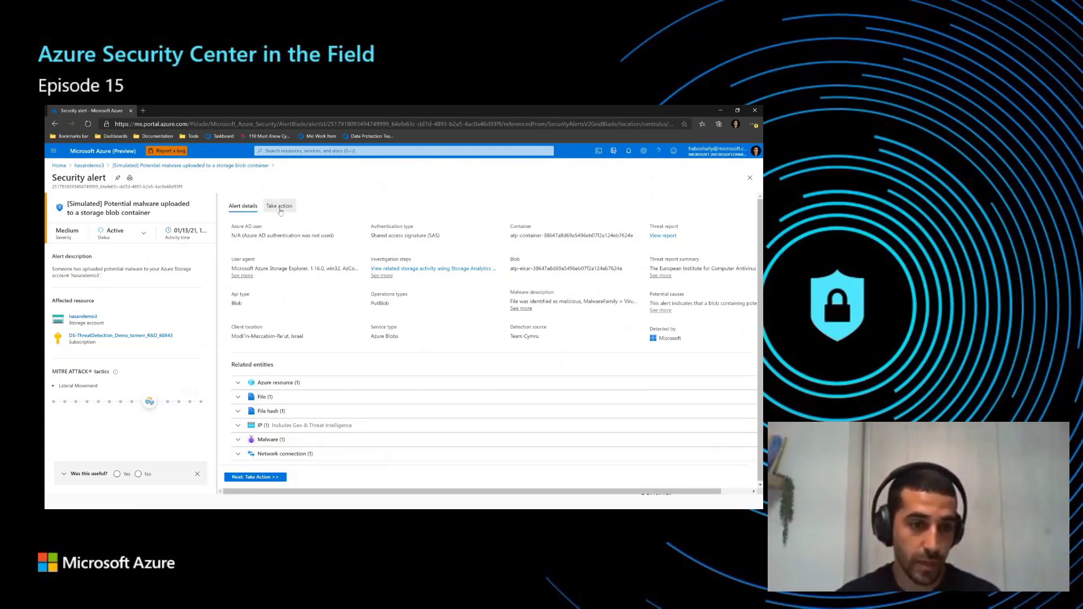
{"action": "left_click", "coordinate": [279, 205]}
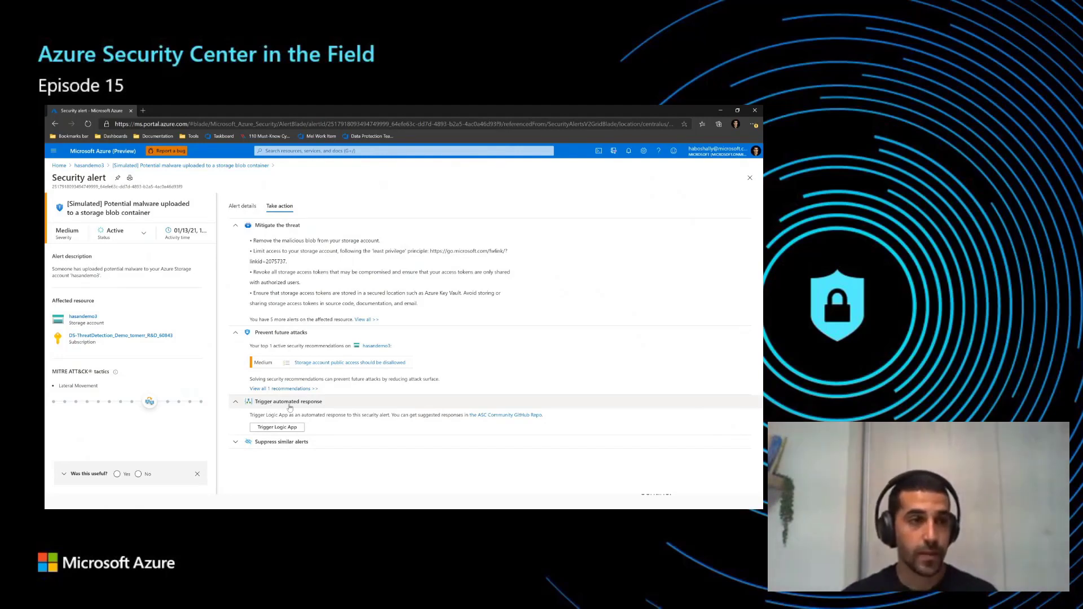
{"action": "mouse_move", "coordinate": [234, 192]}
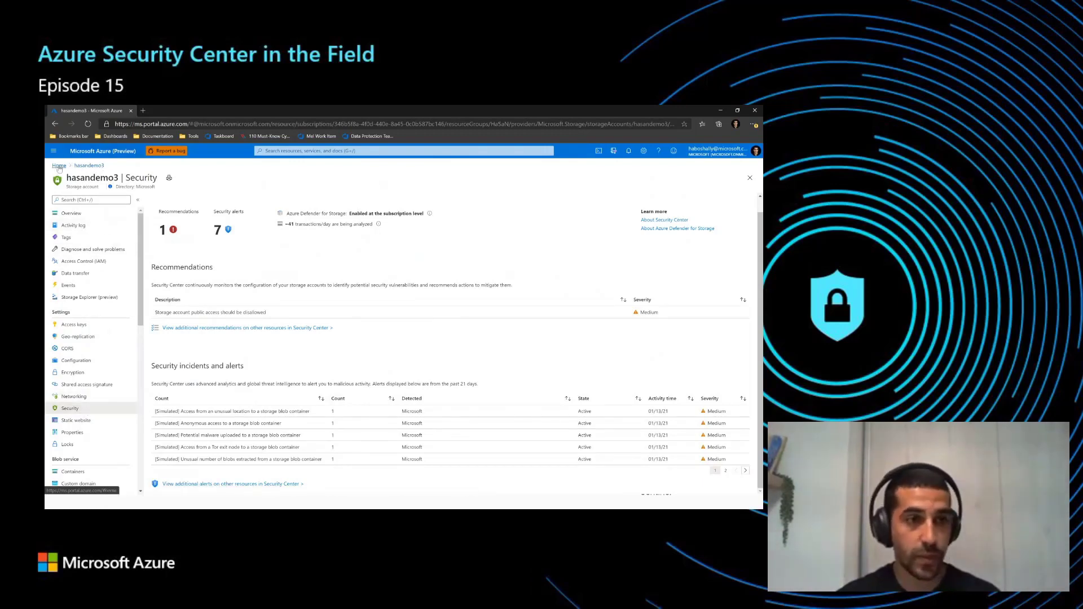
Step: Show Security Center's security alerts list filtered to the 'hasan' subscription's 7 active alerts
{"action": "left_click", "coordinate": [58, 165]}
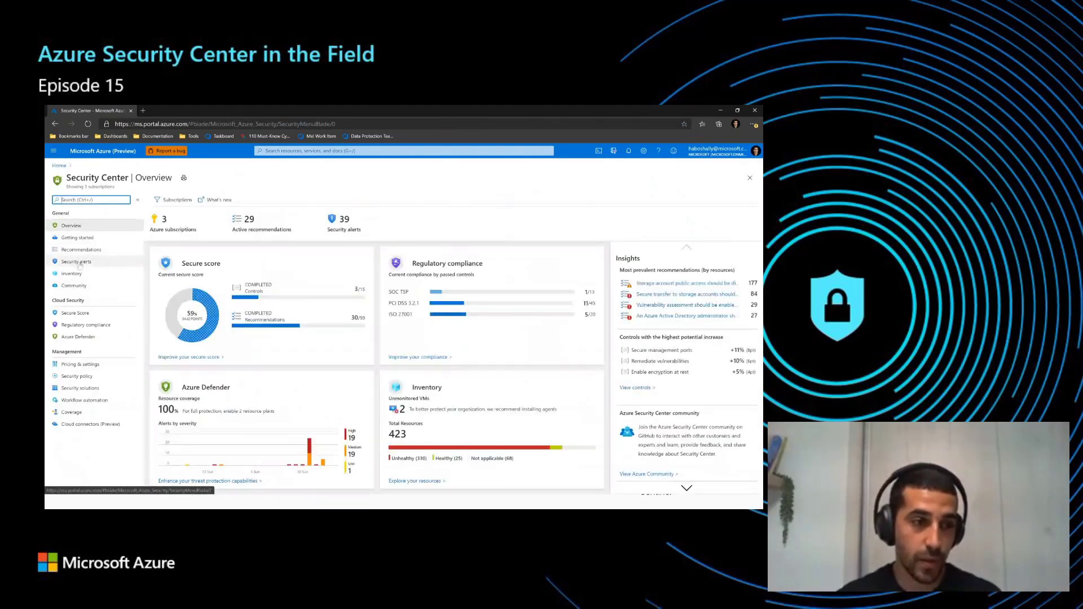
{"action": "left_click", "coordinate": [75, 261]}
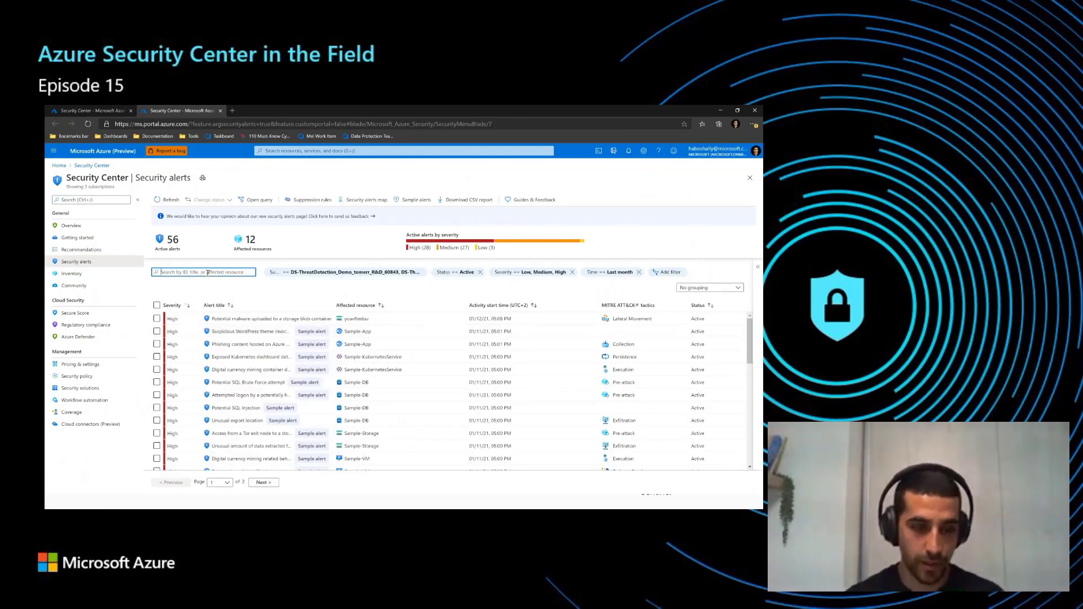
{"action": "type", "text": "hasan"}
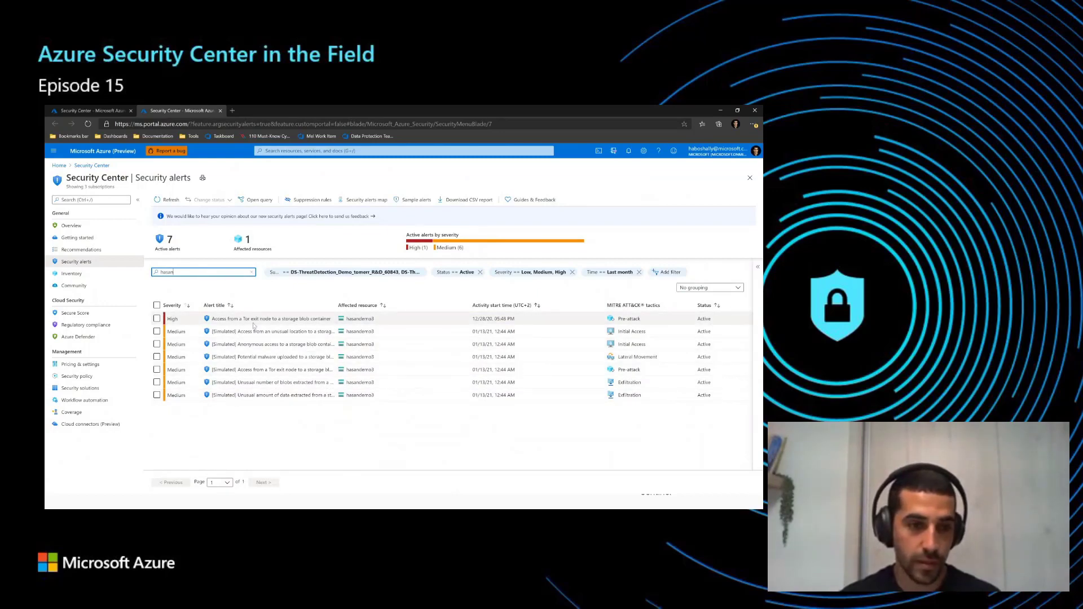
{"action": "left_click", "coordinate": [270, 318]}
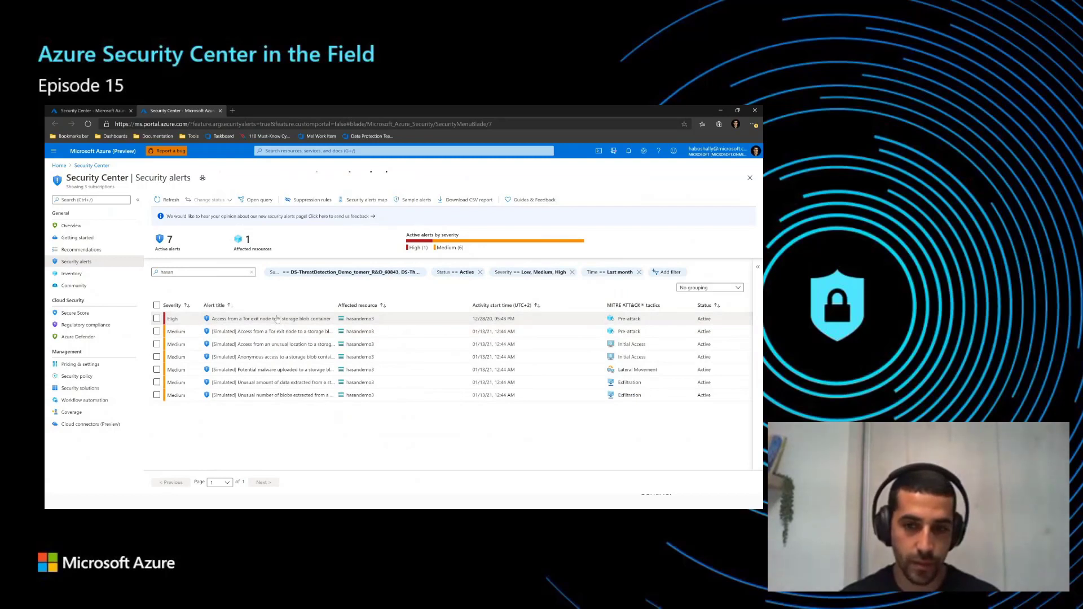
Step: Review the Tor exit node access alerts, ending on the high-severity one's summary
{"action": "left_click", "coordinate": [270, 318]}
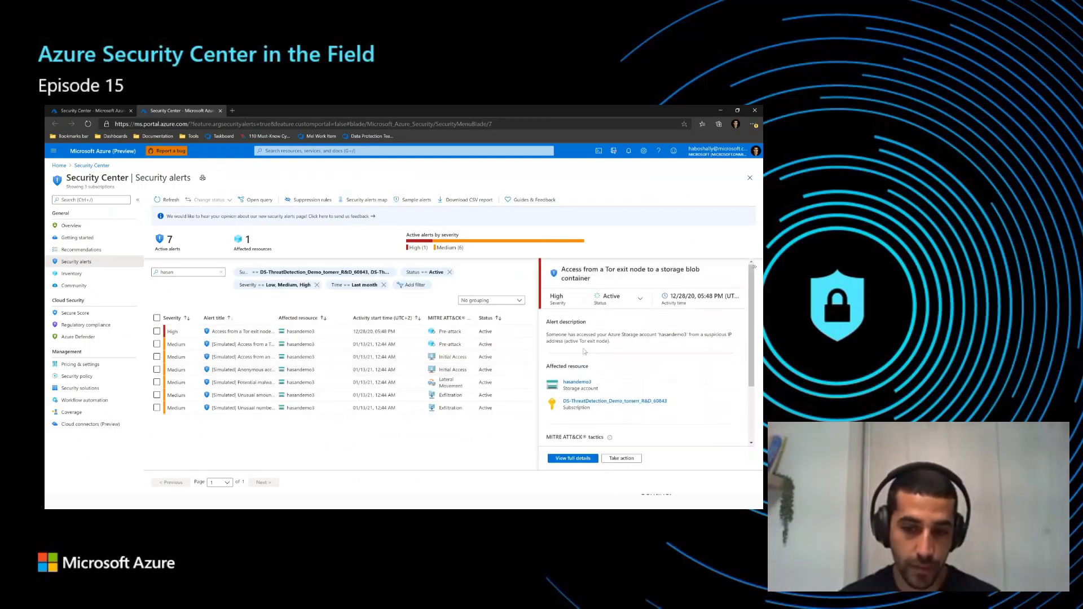
{"action": "scroll", "scroll_direction": "down", "scroll_amount": 3}
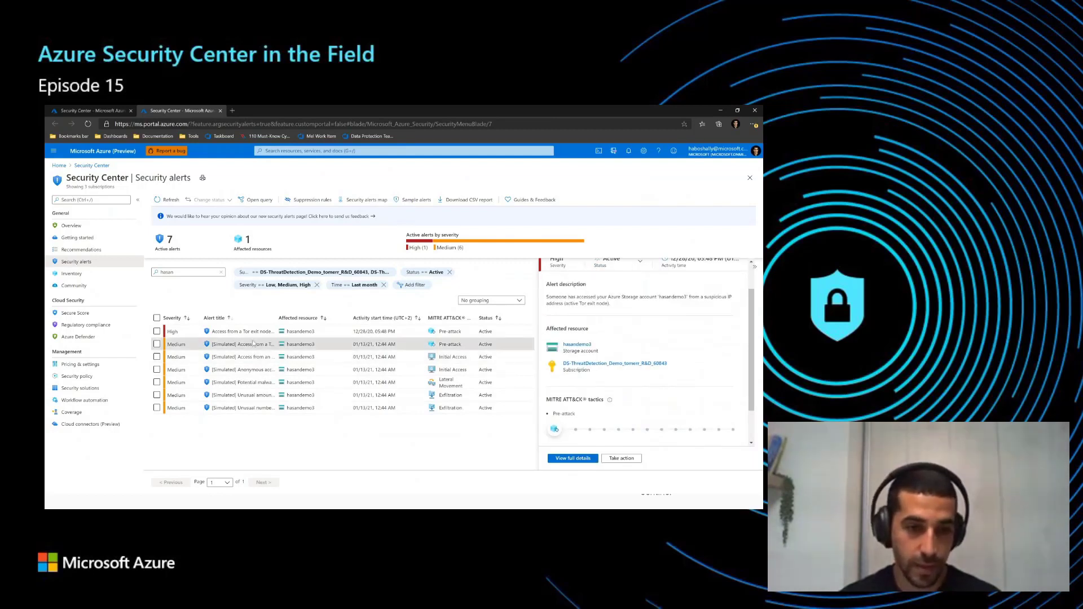
{"action": "left_click", "coordinate": [240, 344]}
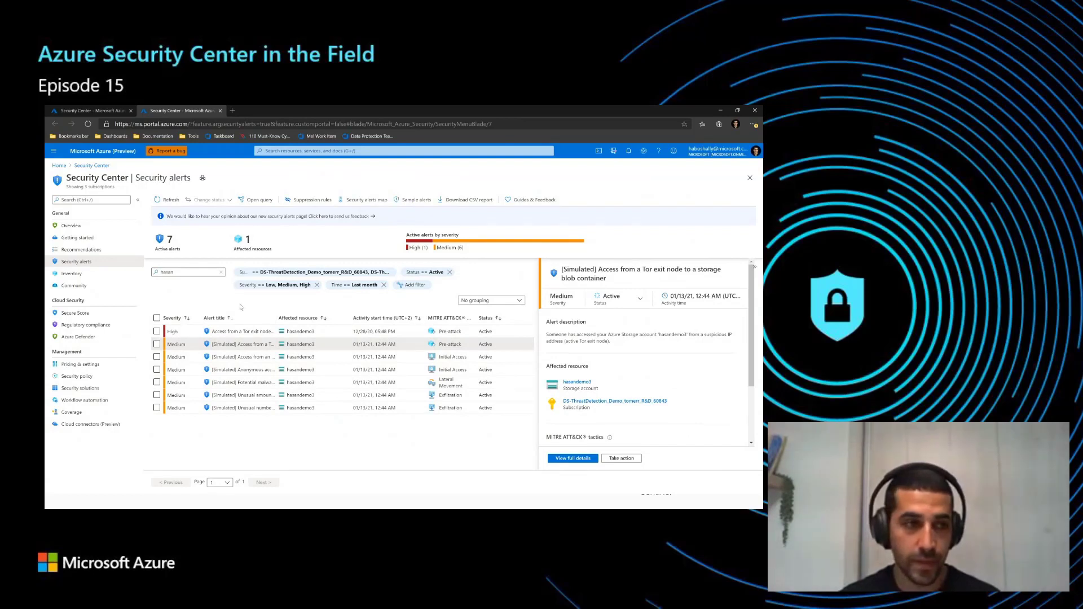
{"action": "mouse_move", "coordinate": [214, 298]}
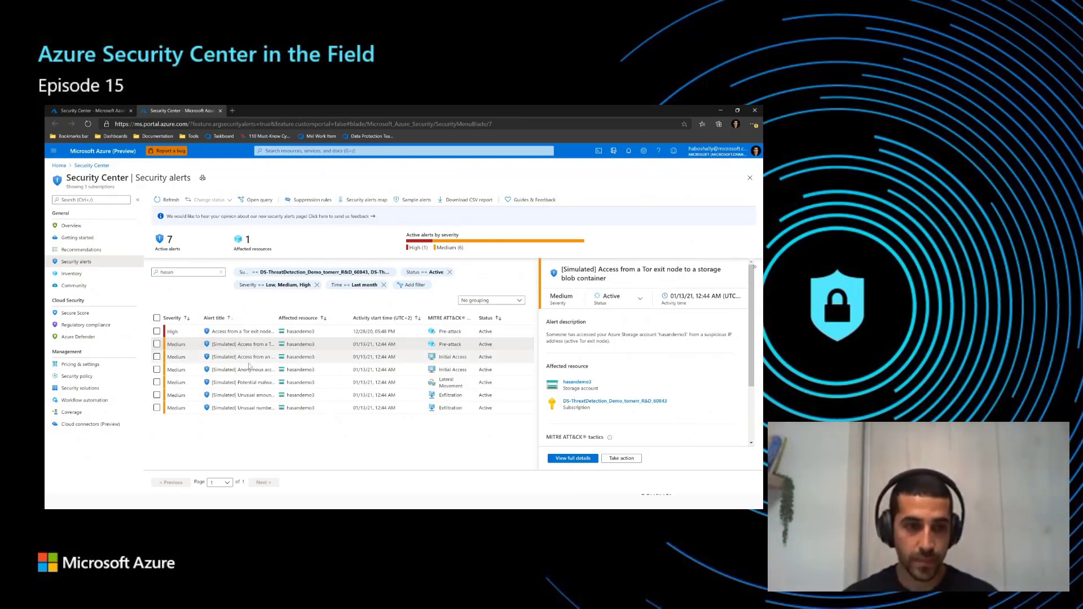
{"action": "mouse_move", "coordinate": [248, 370]}
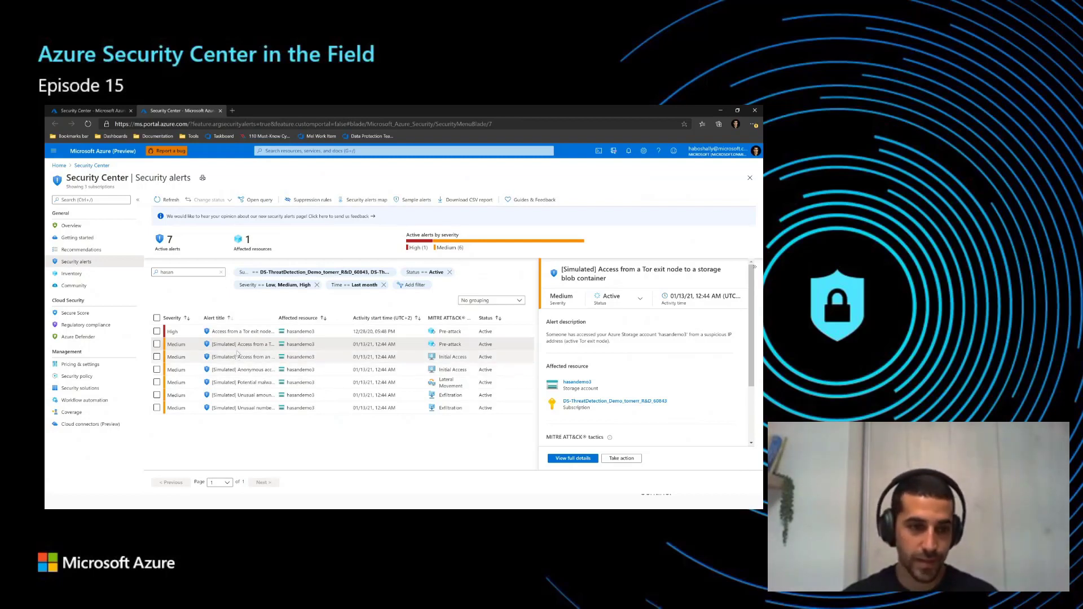
{"action": "left_click", "coordinate": [241, 330]}
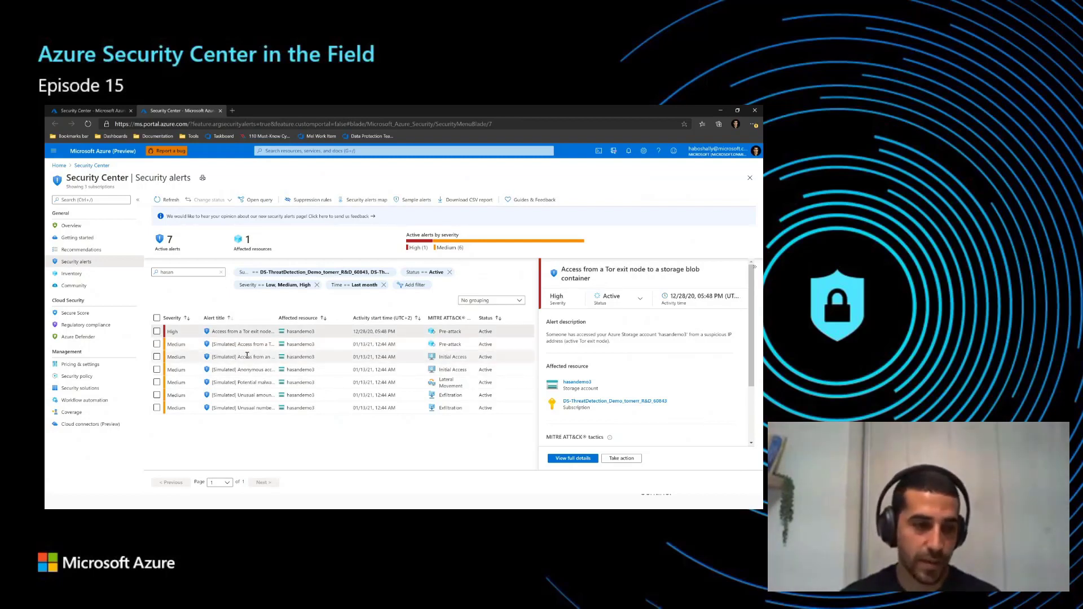
{"action": "mouse_move", "coordinate": [245, 344]}
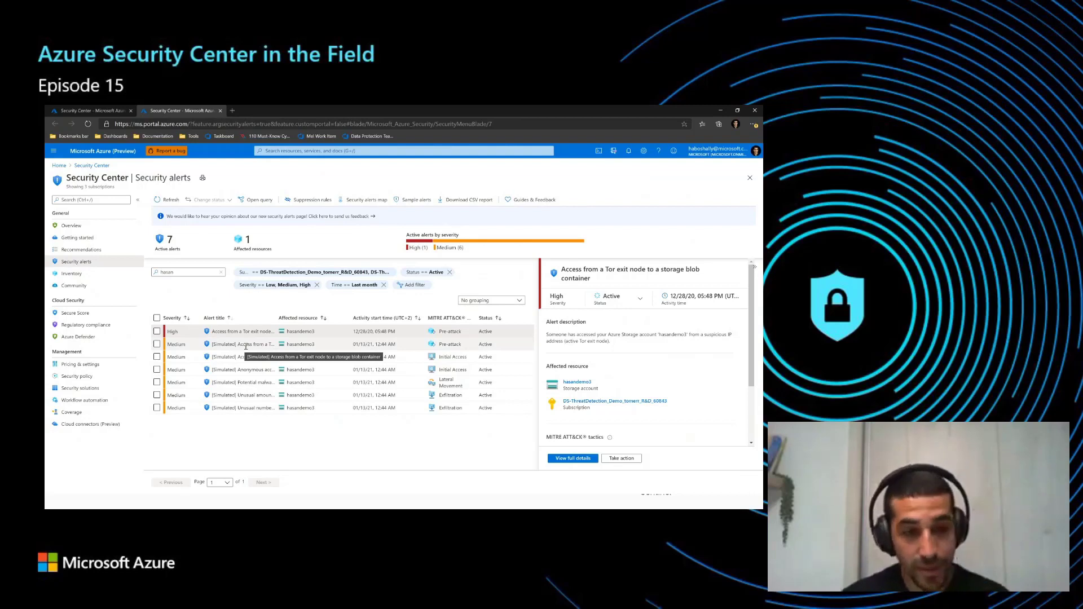
{"action": "mouse_move", "coordinate": [235, 349]}
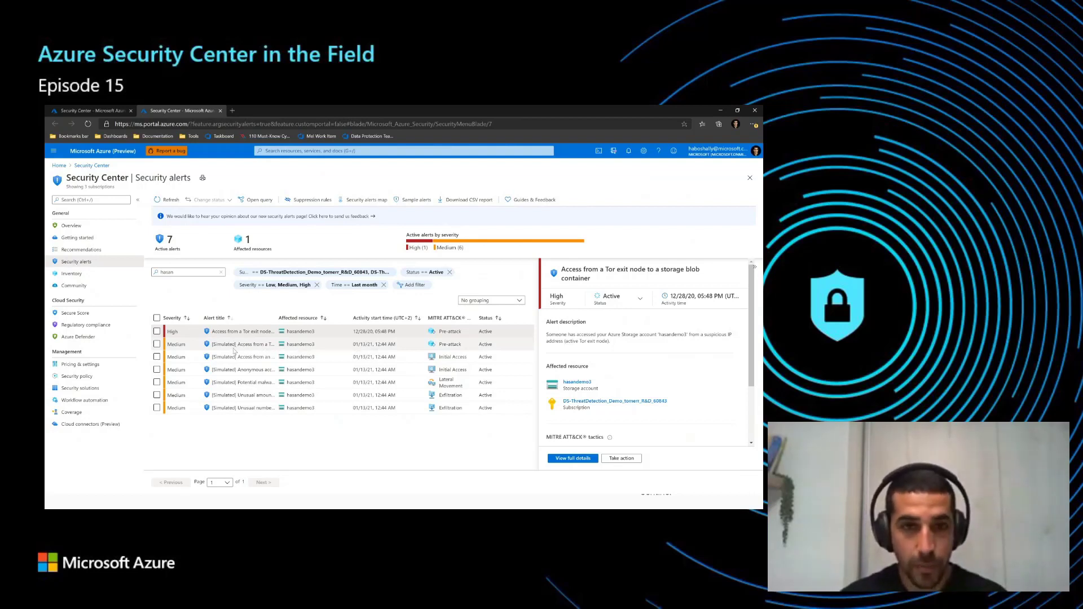
{"action": "mouse_move", "coordinate": [289, 306]}
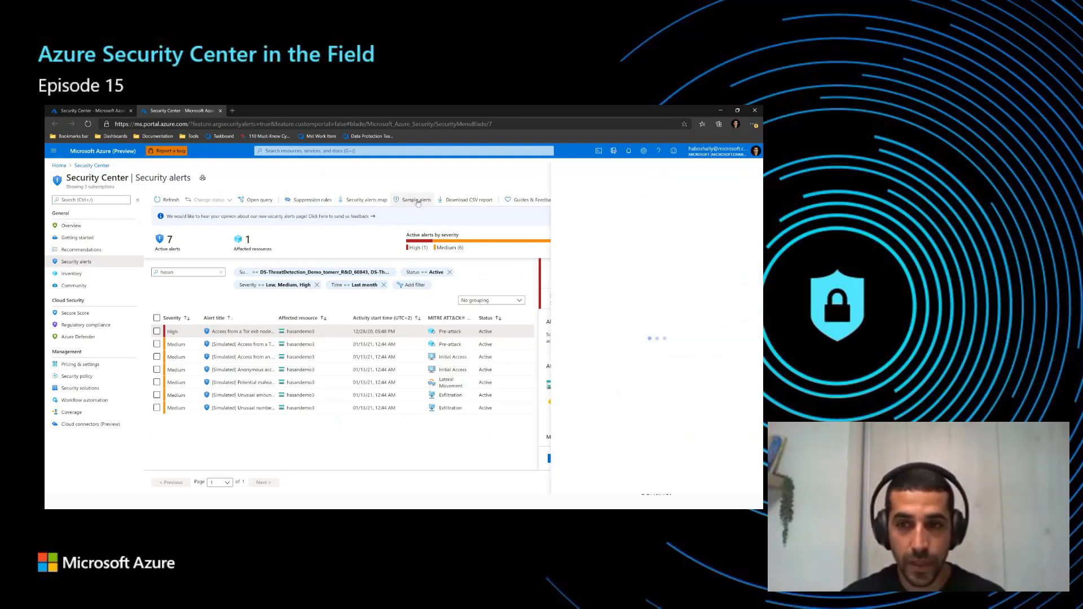
Step: Create sample alerts for the subscription so the list shows 56 active alerts on 12 resources
{"action": "left_click", "coordinate": [415, 199]}
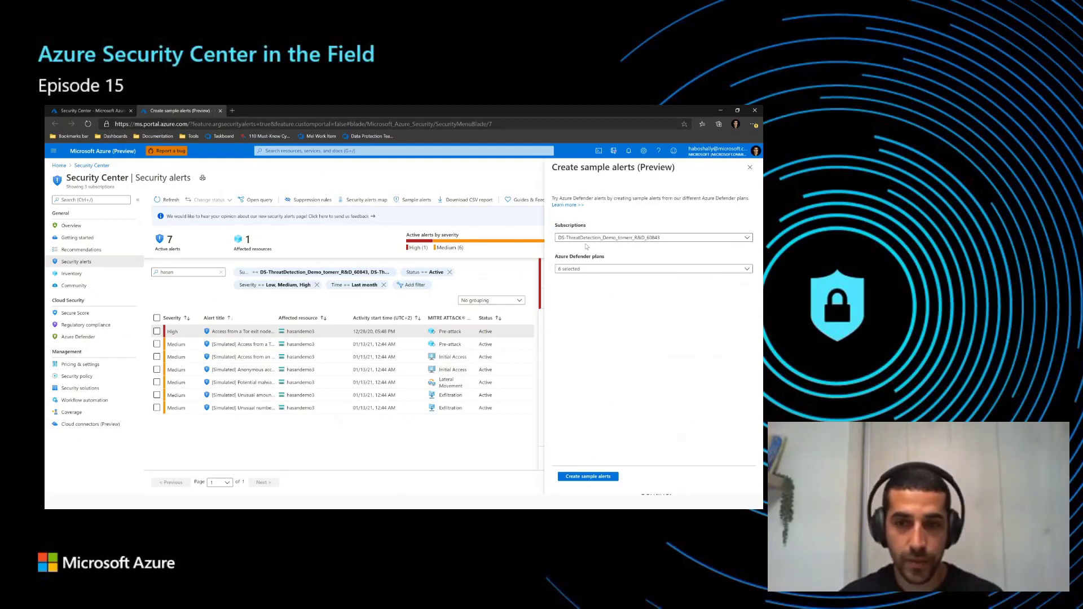
{"action": "mouse_move", "coordinate": [577, 250]}
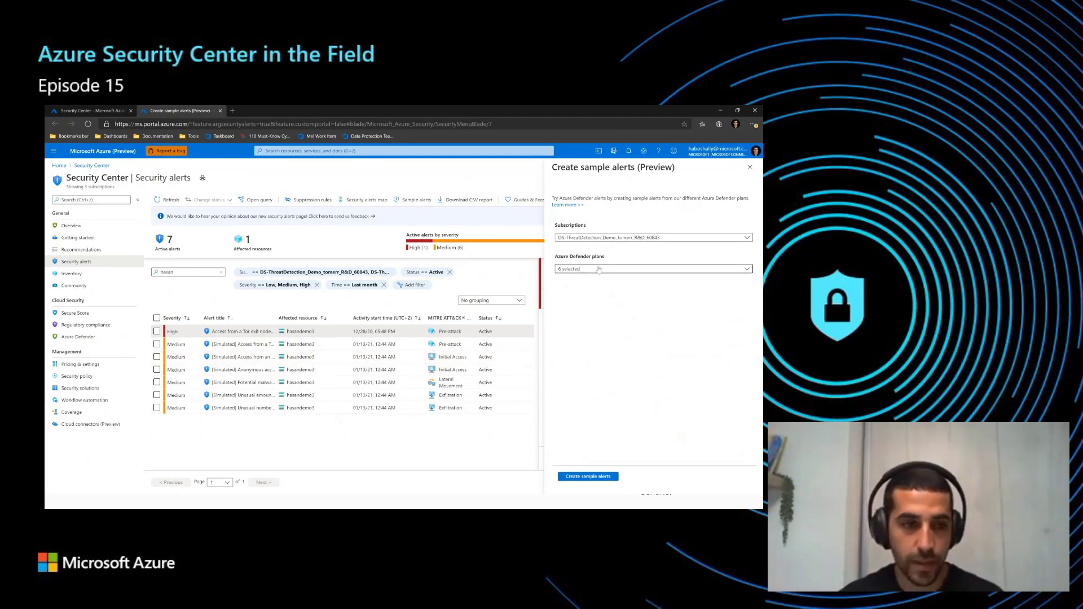
{"action": "left_click", "coordinate": [186, 272]}
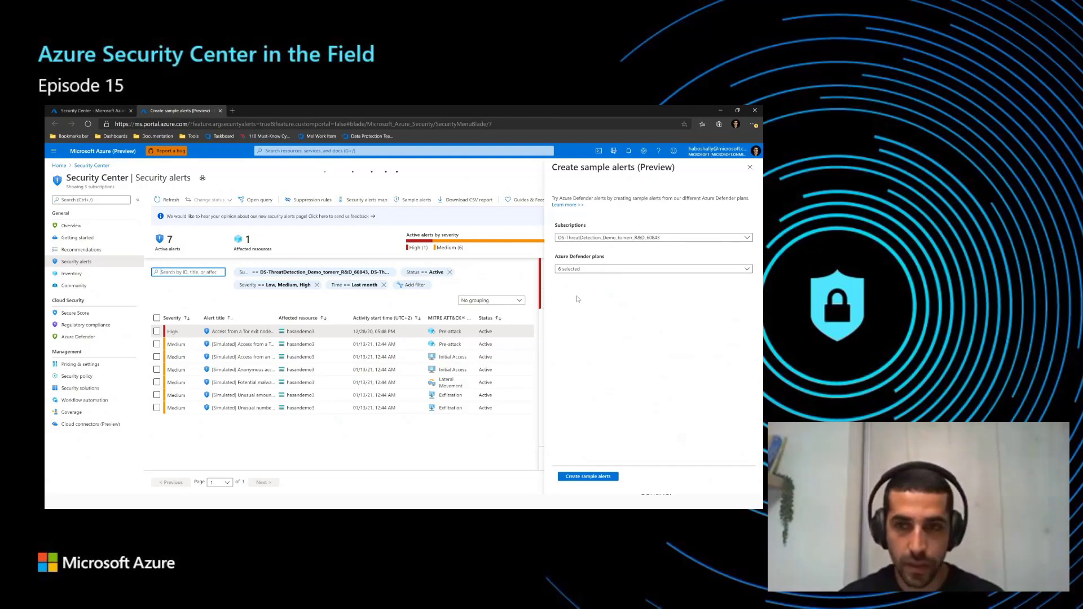
{"action": "left_click", "coordinate": [586, 476]}
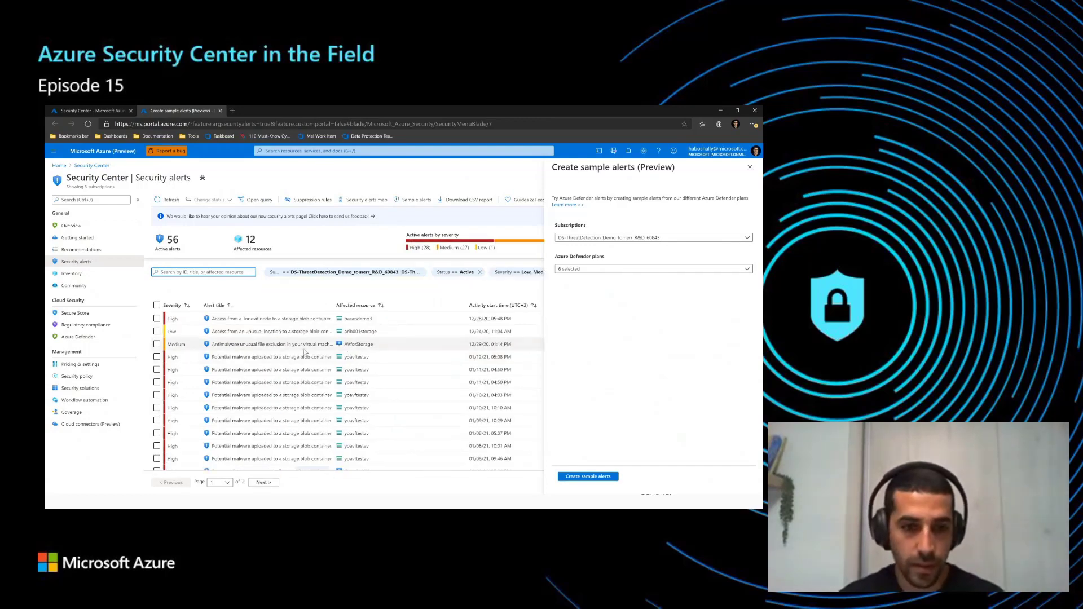
{"action": "left_click", "coordinate": [749, 167]}
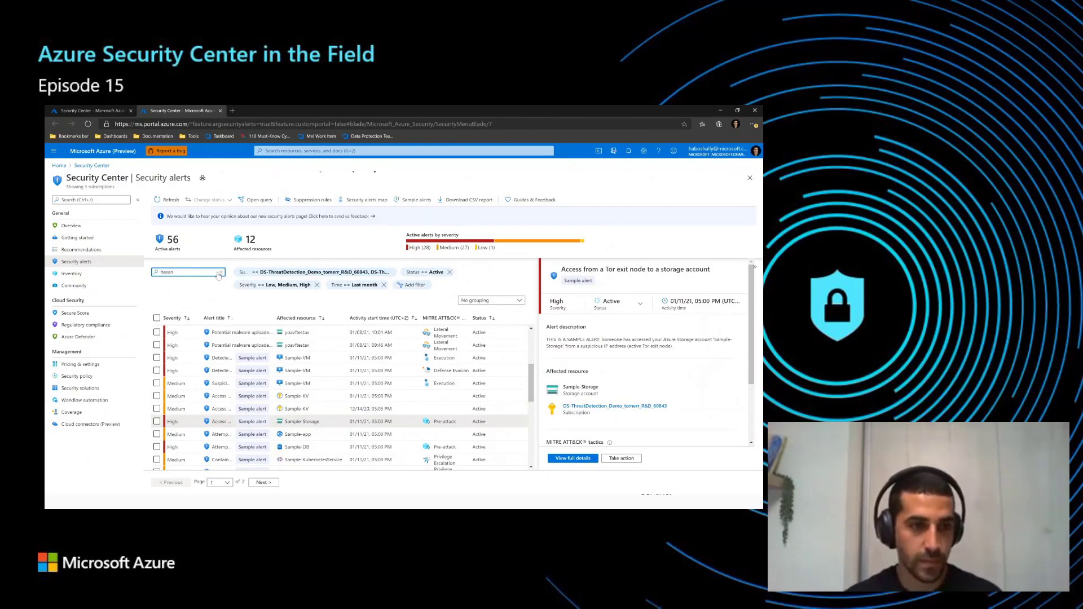
Step: Review the alert's full details, Austrian source IP entity, investigation steps and Take action remediation, then return Home
{"action": "left_click", "coordinate": [572, 458]}
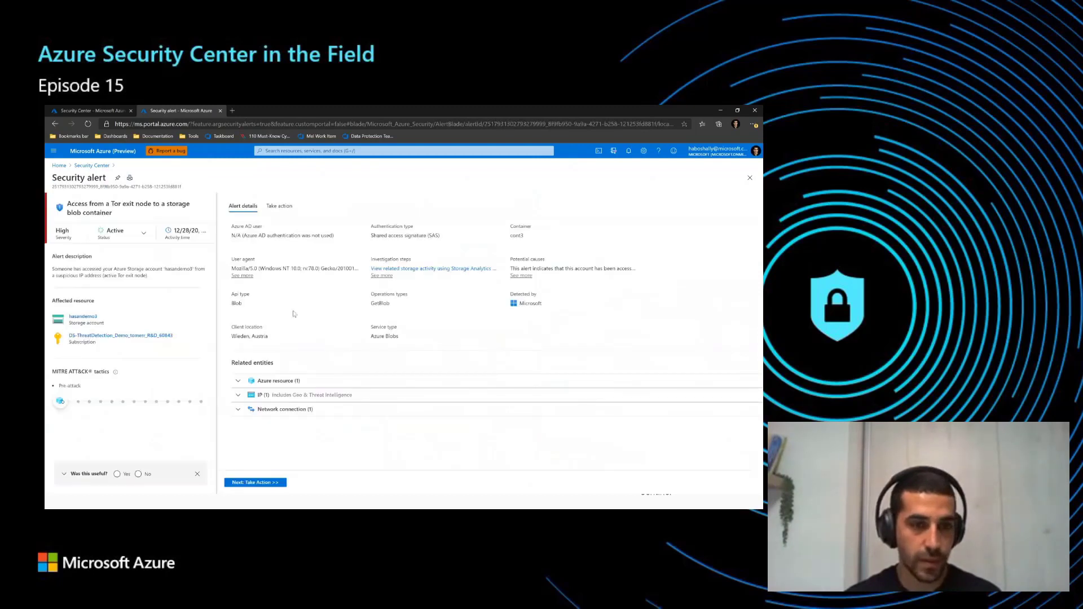
{"action": "mouse_move", "coordinate": [134, 264]}
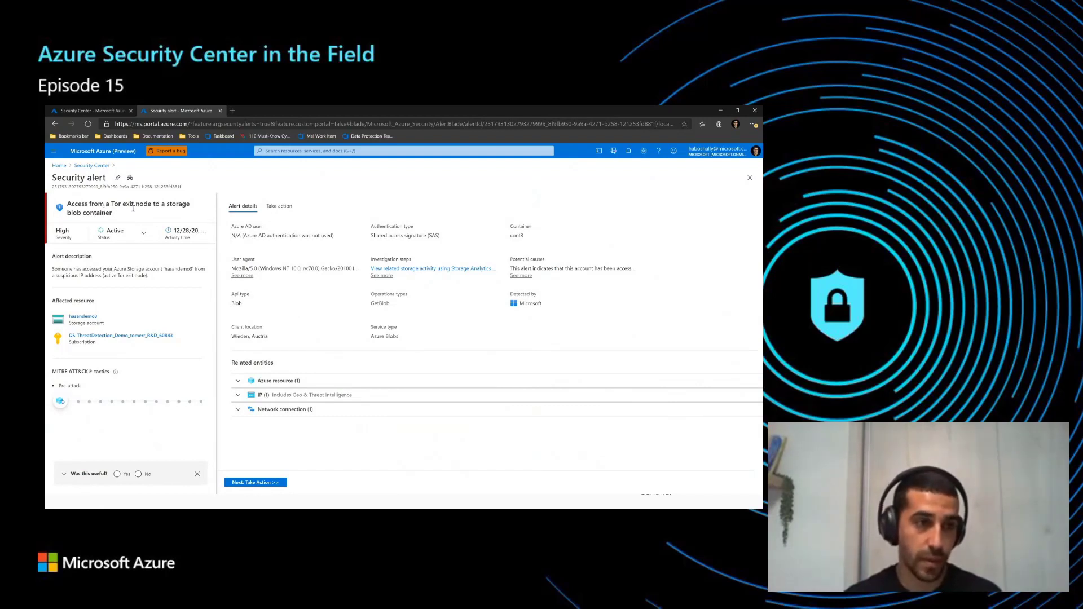
{"action": "mouse_move", "coordinate": [122, 211]}
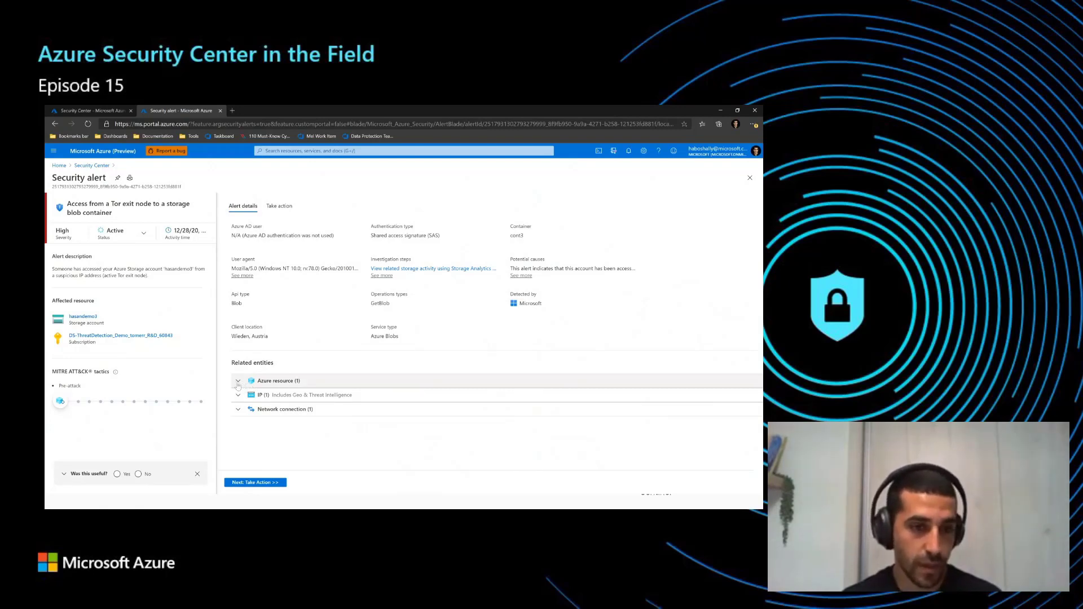
{"action": "mouse_move", "coordinate": [309, 254]}
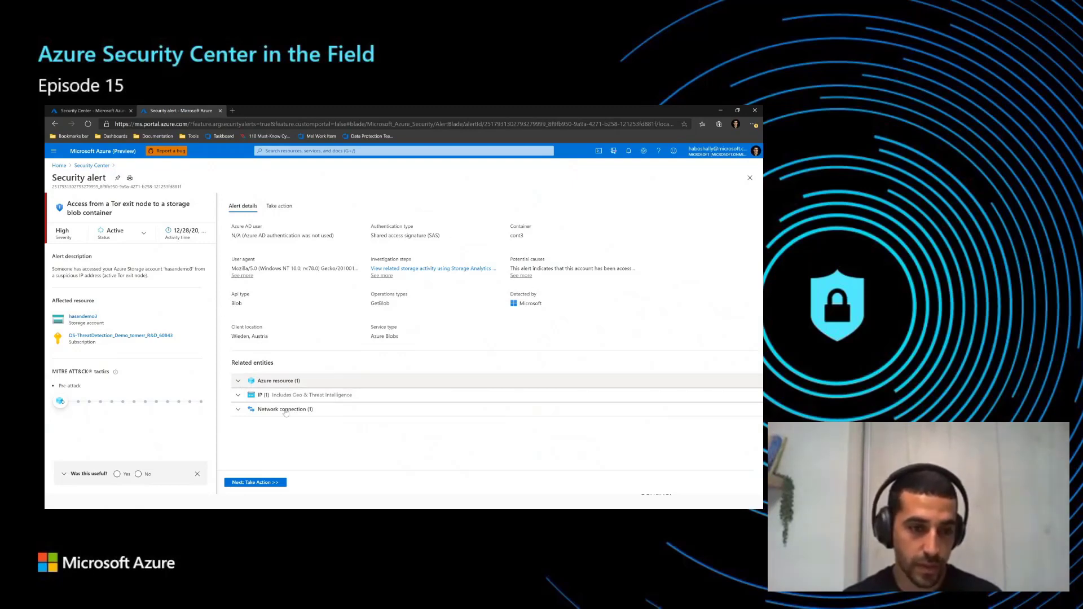
{"action": "left_click", "coordinate": [264, 395]}
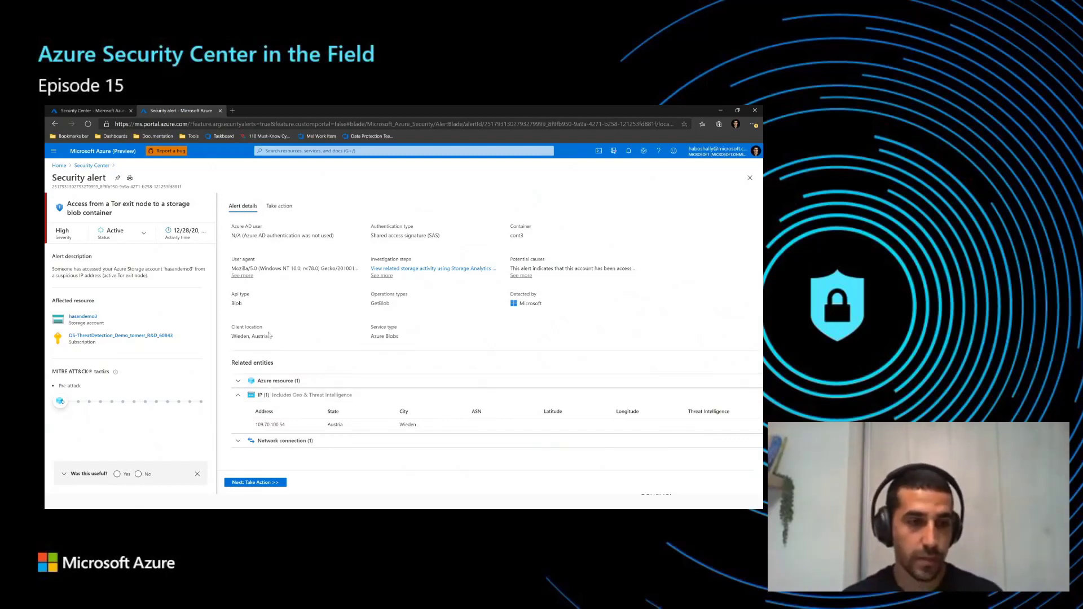
{"action": "mouse_move", "coordinate": [282, 319]}
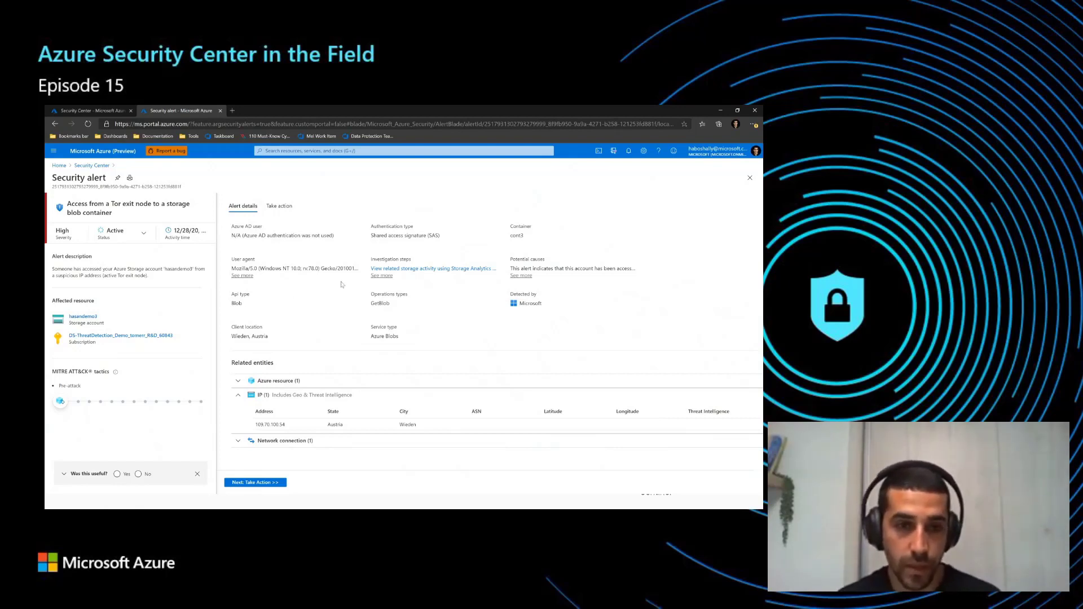
{"action": "left_click", "coordinate": [381, 276]}
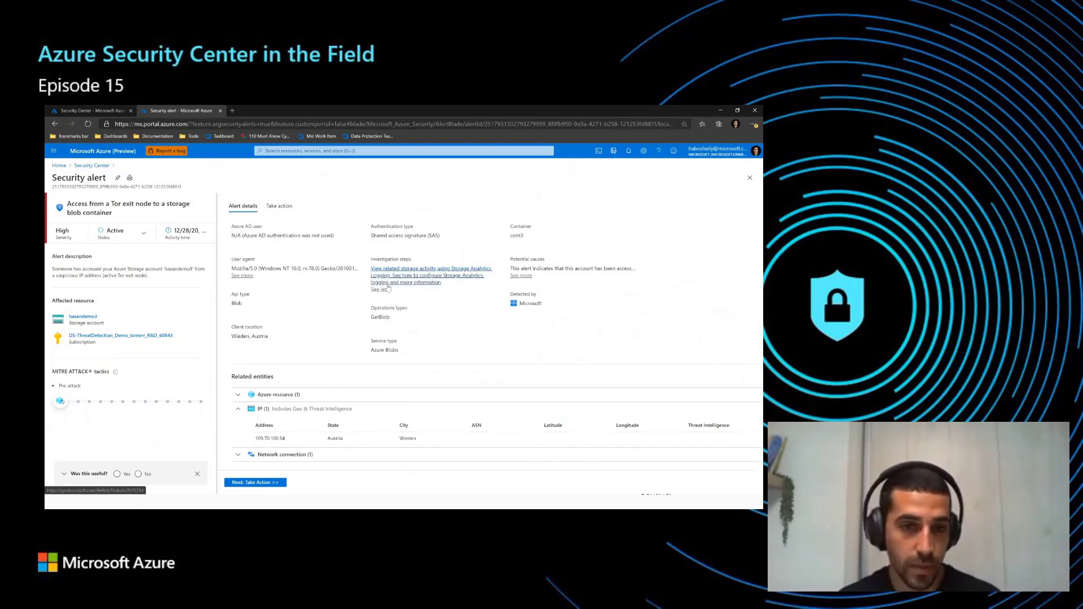
{"action": "mouse_move", "coordinate": [428, 268]}
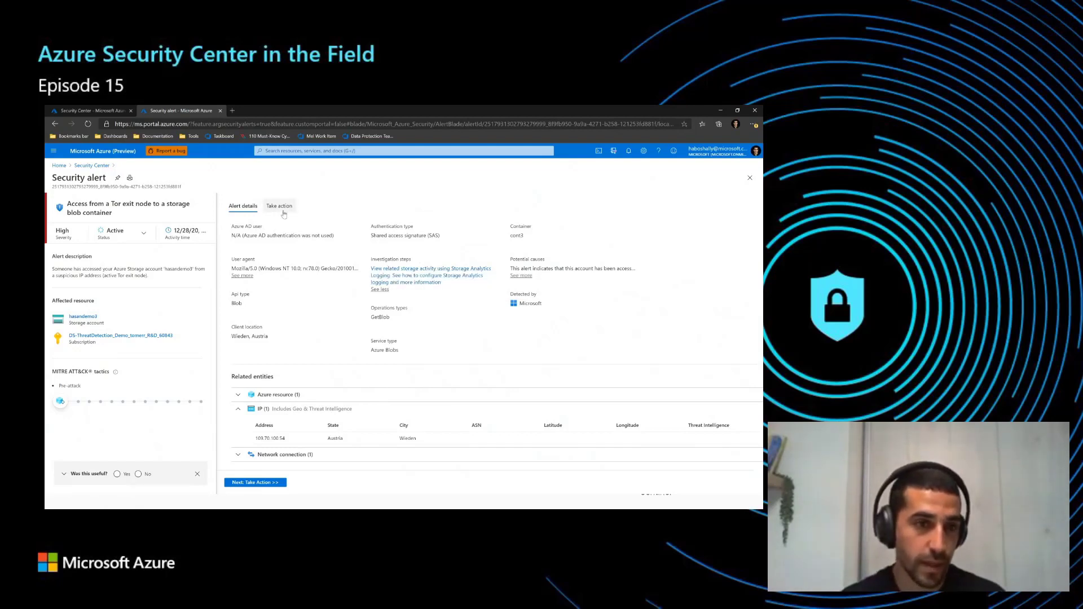
{"action": "left_click", "coordinate": [279, 205]}
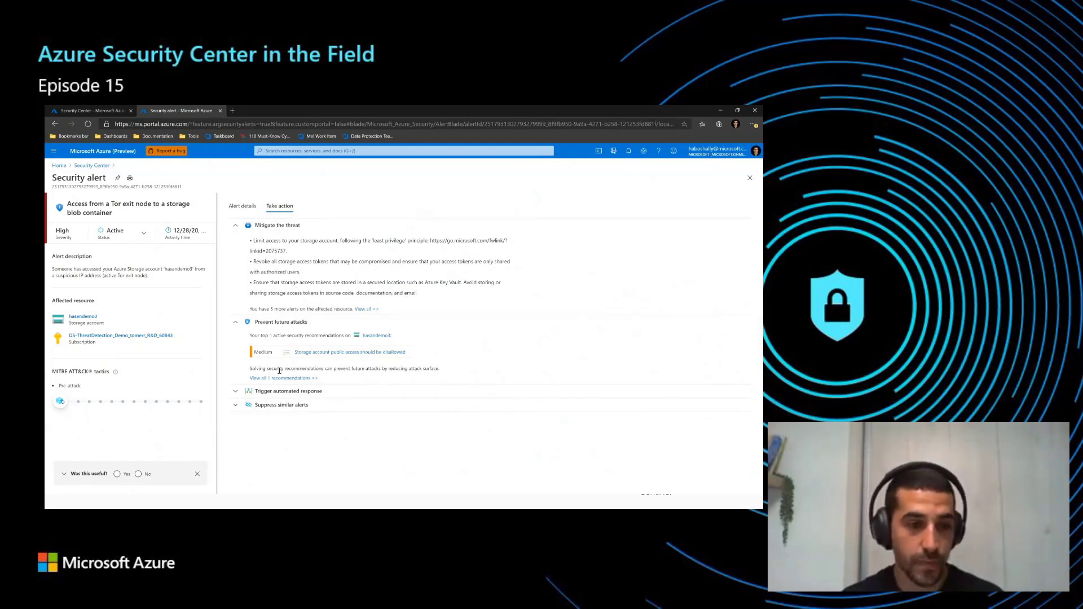
{"action": "left_click", "coordinate": [243, 205]}
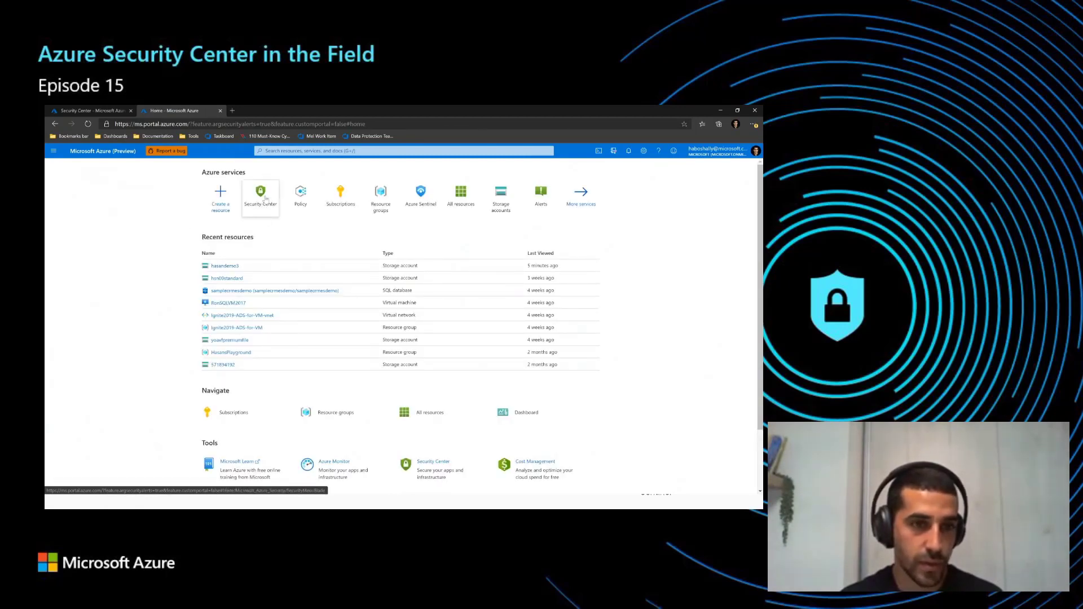
Step: Show Security Center's Pricing & settings Defender plans with Storage on for 112 storage accounts
{"action": "left_click", "coordinate": [260, 196]}
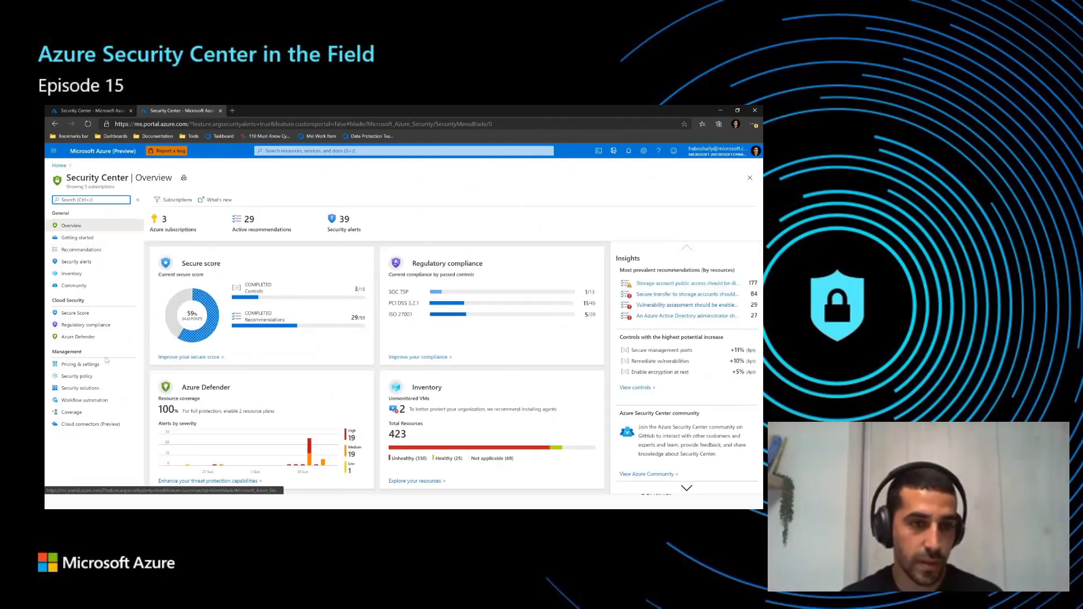
{"action": "left_click", "coordinate": [80, 364]}
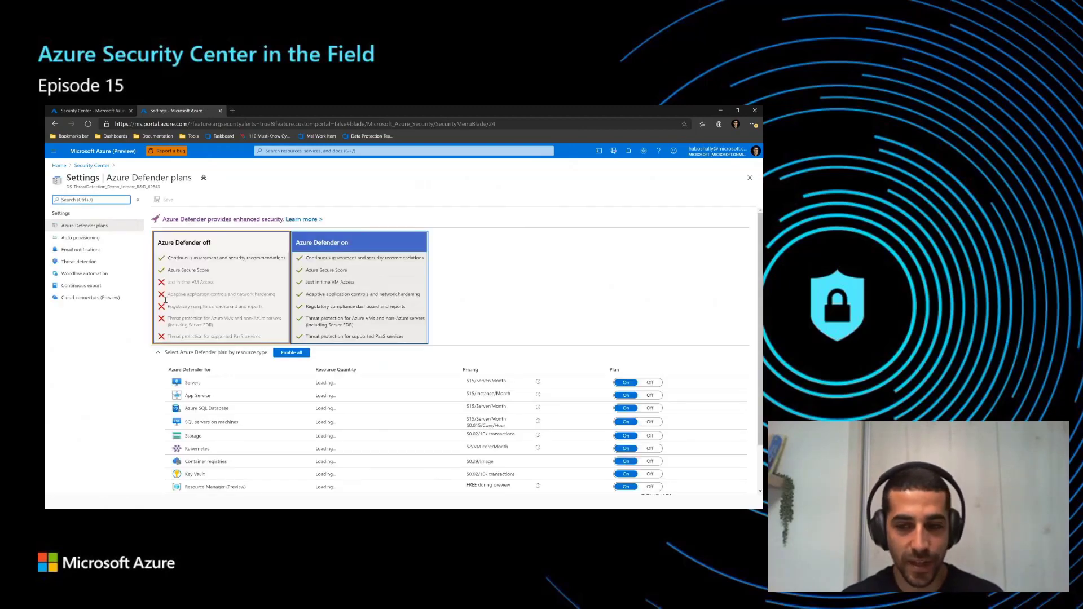
{"action": "scroll", "scroll_direction": "down", "scroll_amount": 3}
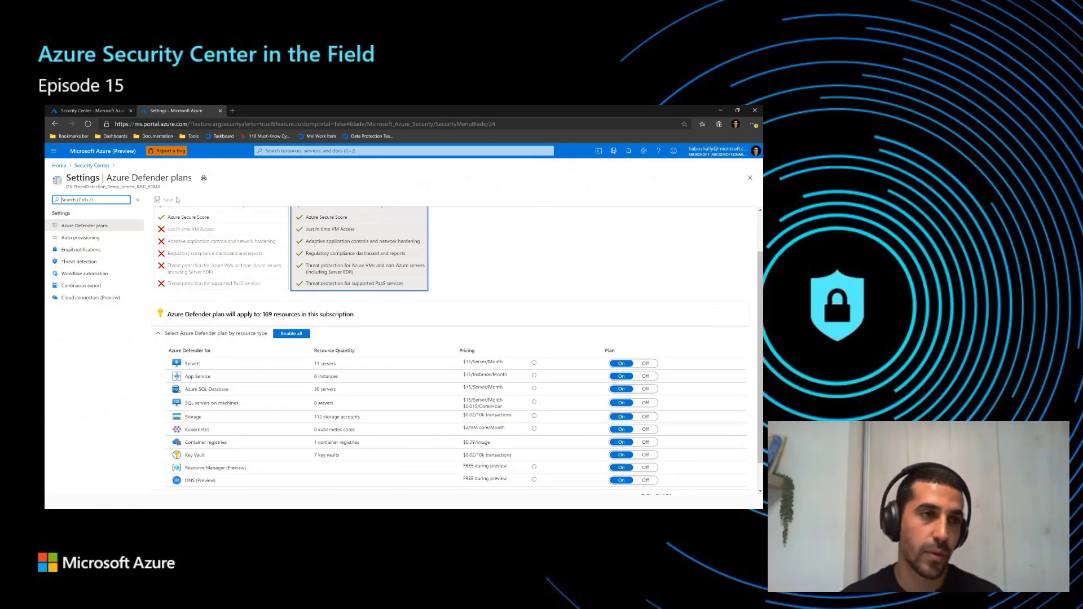
{"action": "mouse_move", "coordinate": [121, 320]}
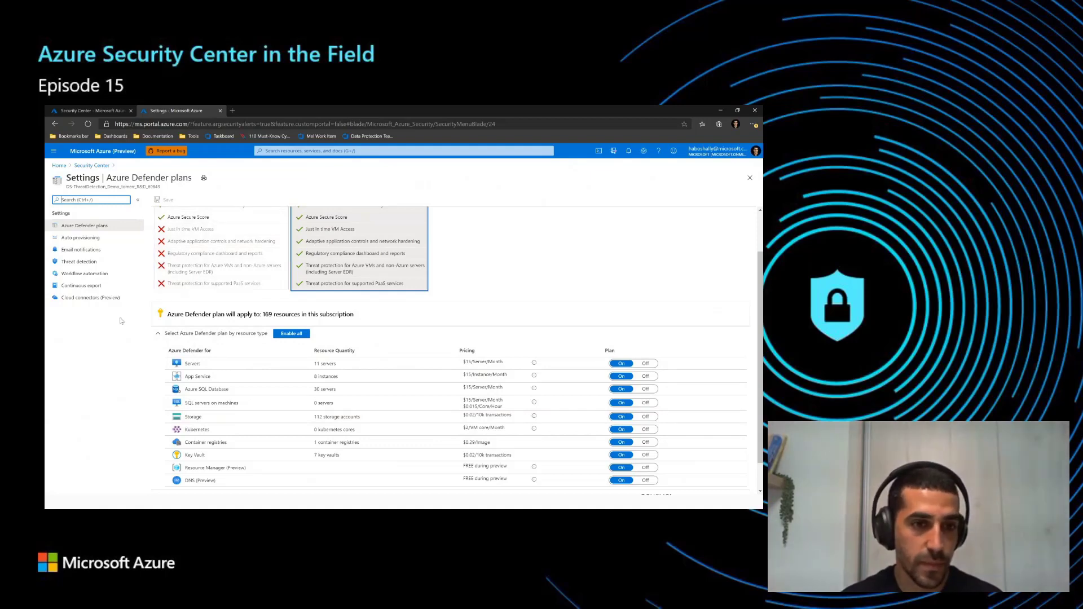